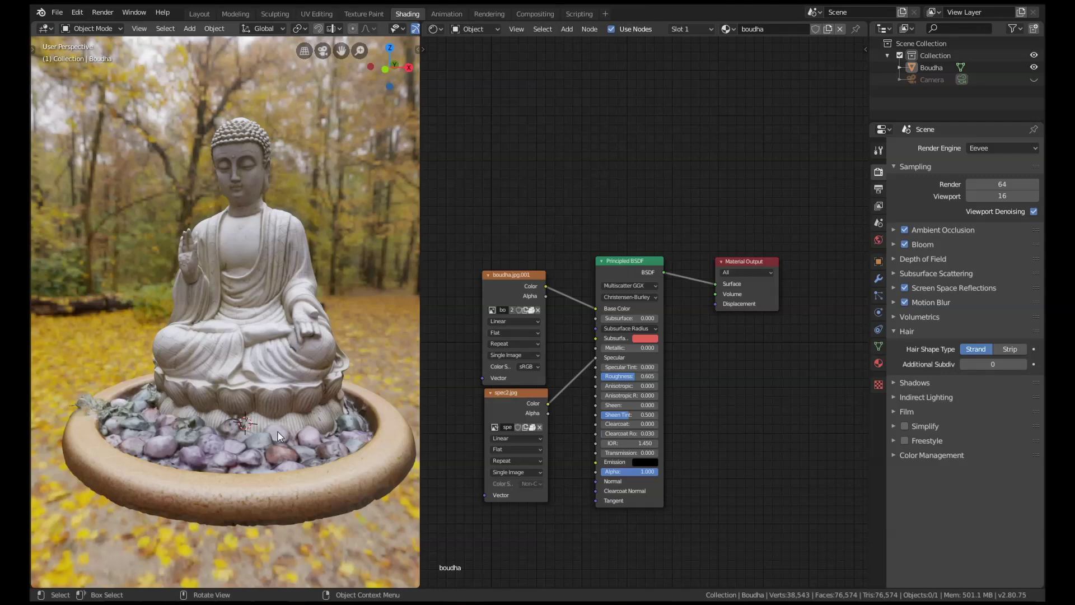
mouse_move(221, 328)
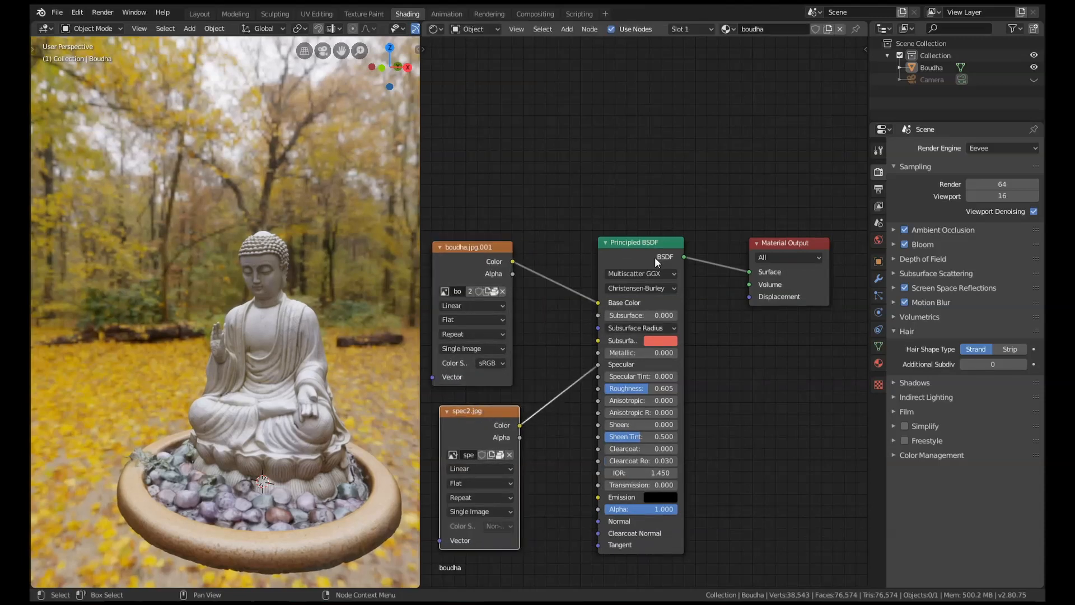
mouse_move(597, 307)
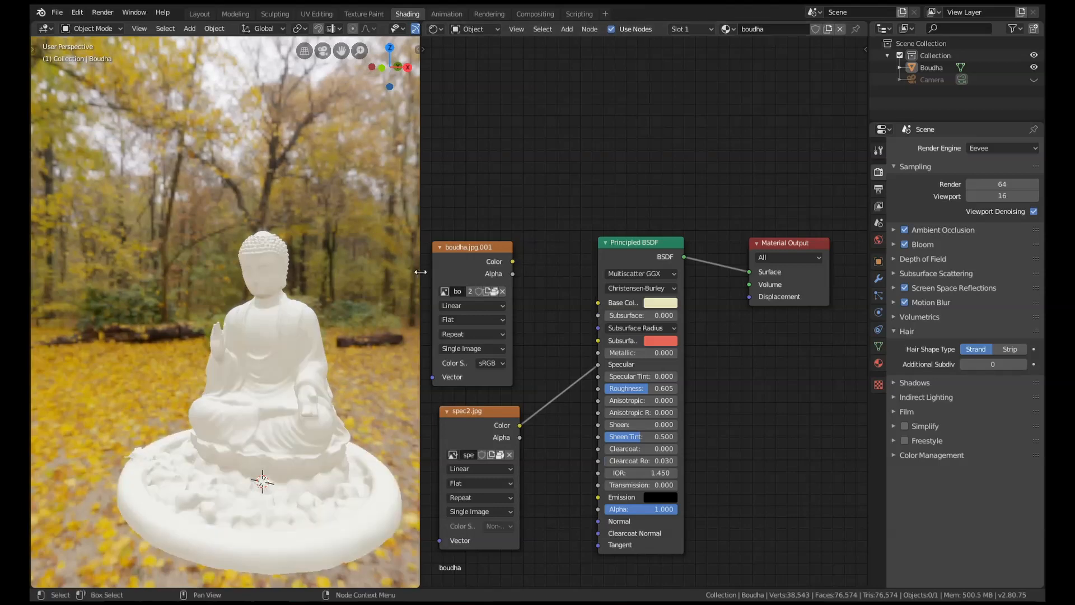
mouse_move(555, 293)
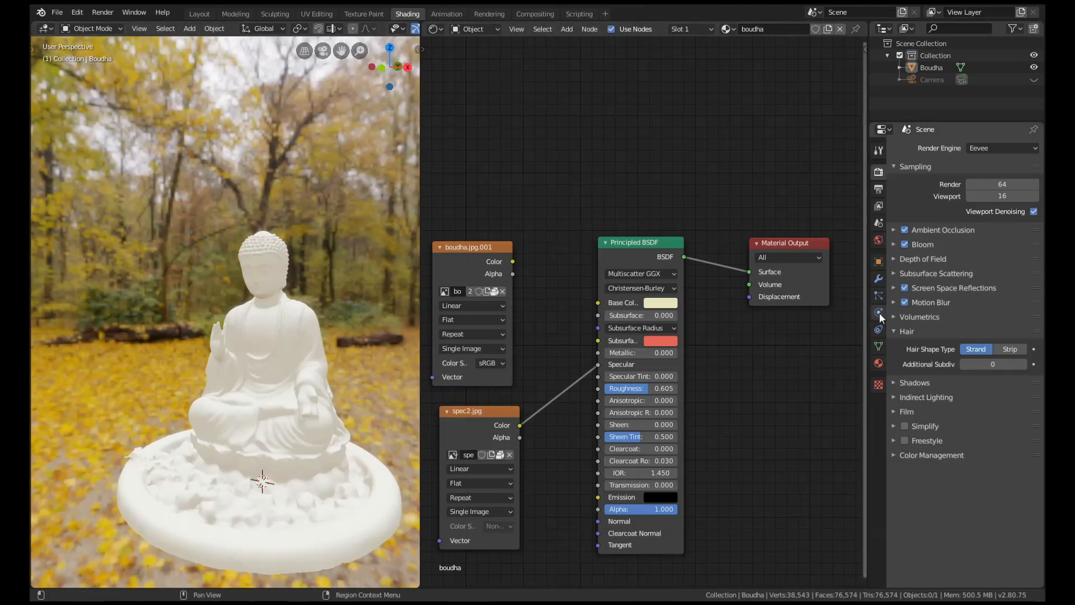
mouse_move(878, 350)
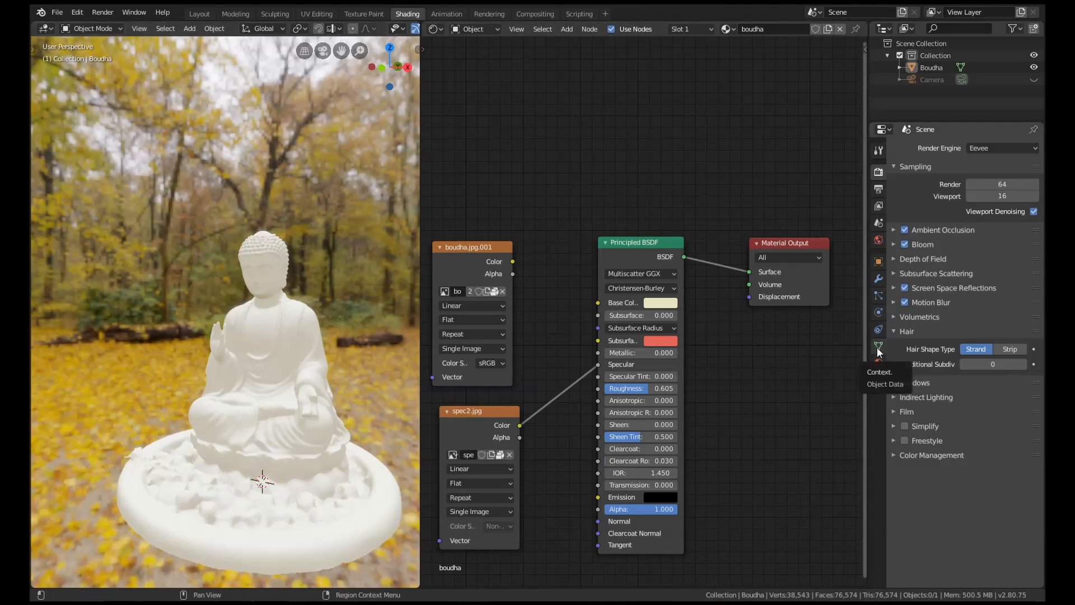
- Add a vertex color layer named Dirt to the Buddha mesh in Object Data properties
click(877, 351)
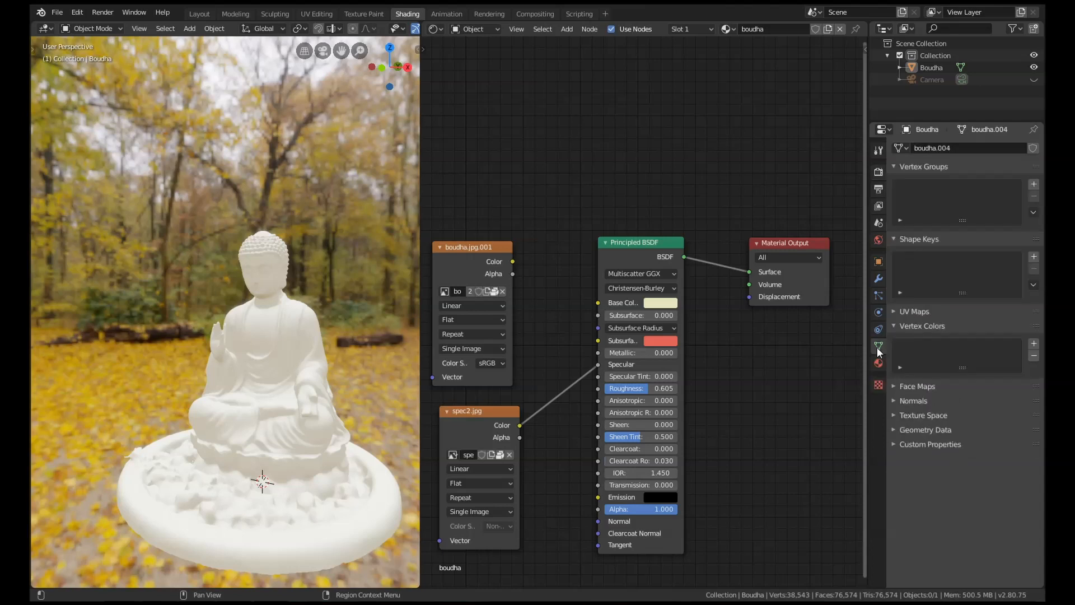
mouse_move(995, 332)
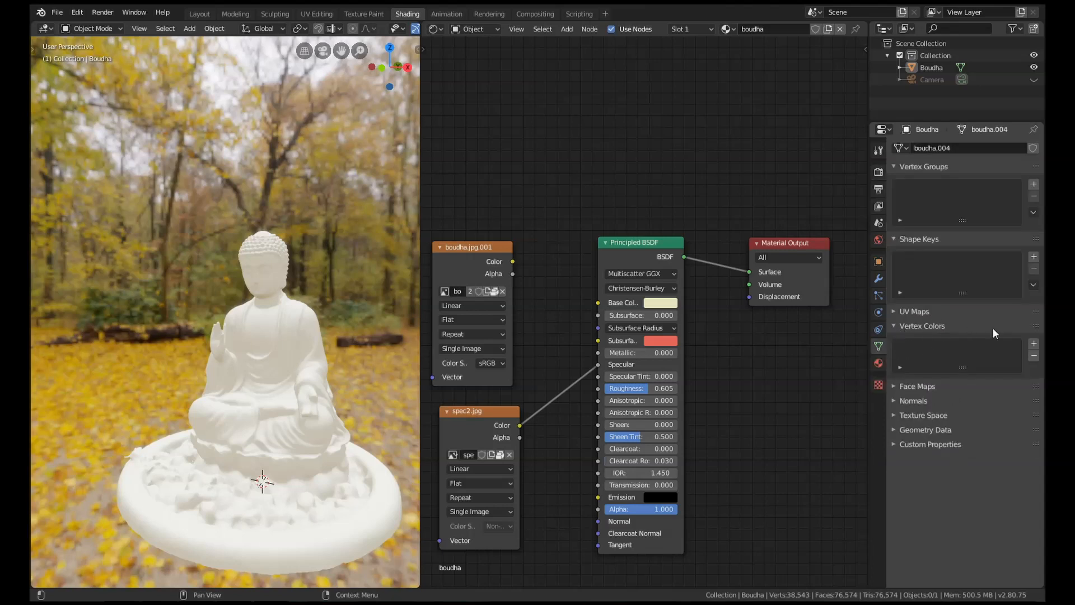
click(1033, 343)
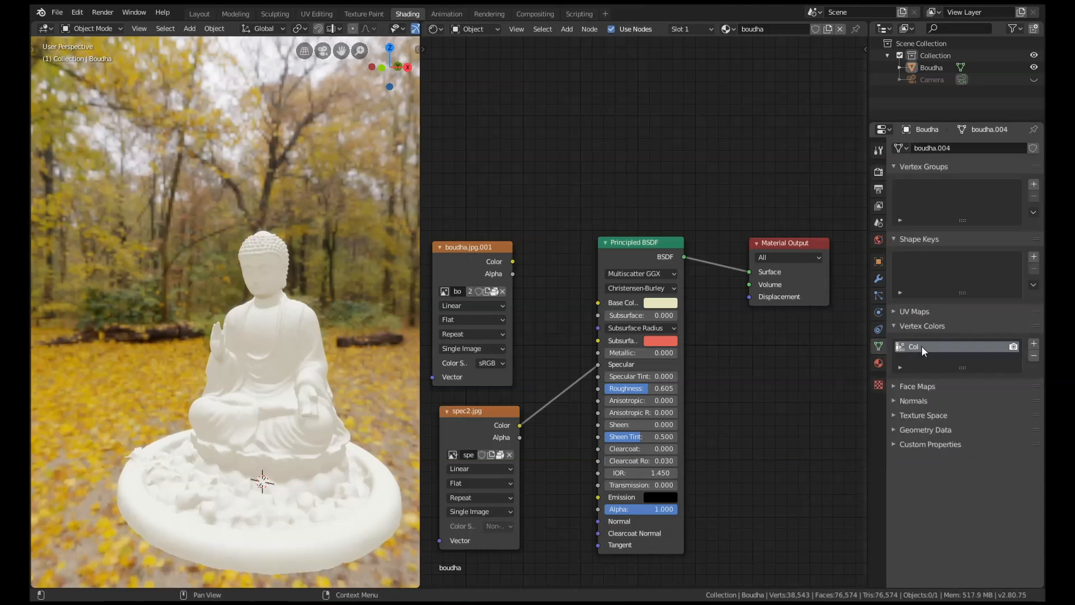
double_click(956, 346)
text(Dirt)
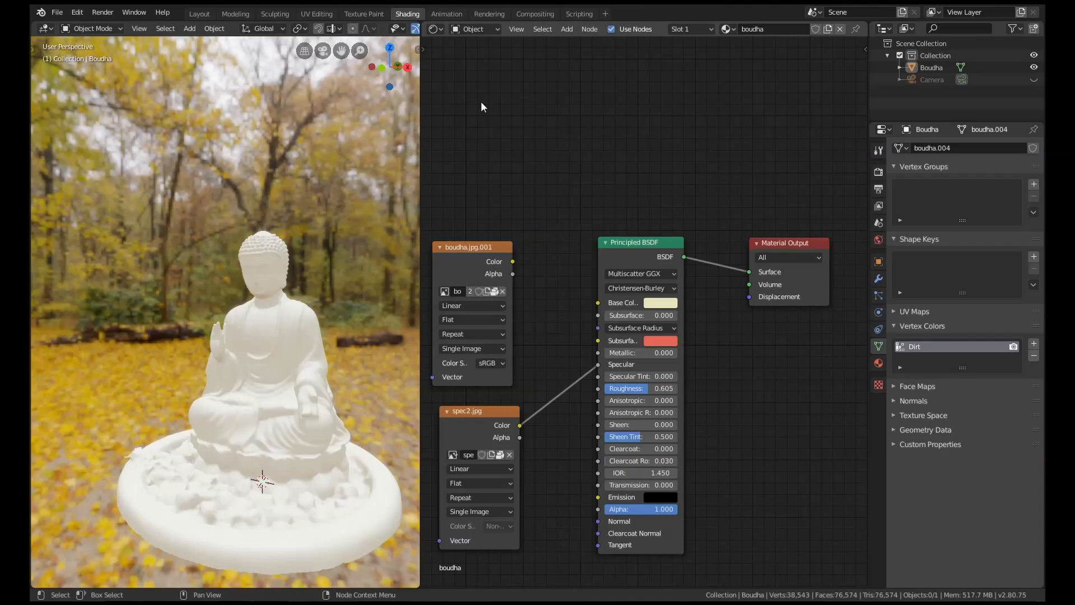
click(363, 14)
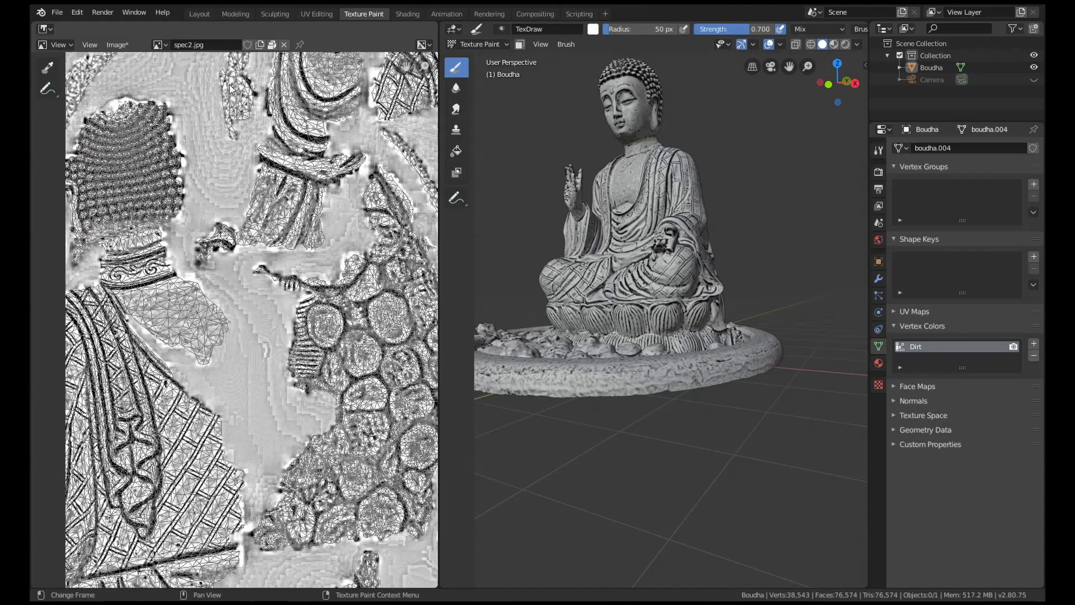
- Unlink the spec2 image from the Image Editor and switch the statue to Vertex Paint mode
click(283, 45)
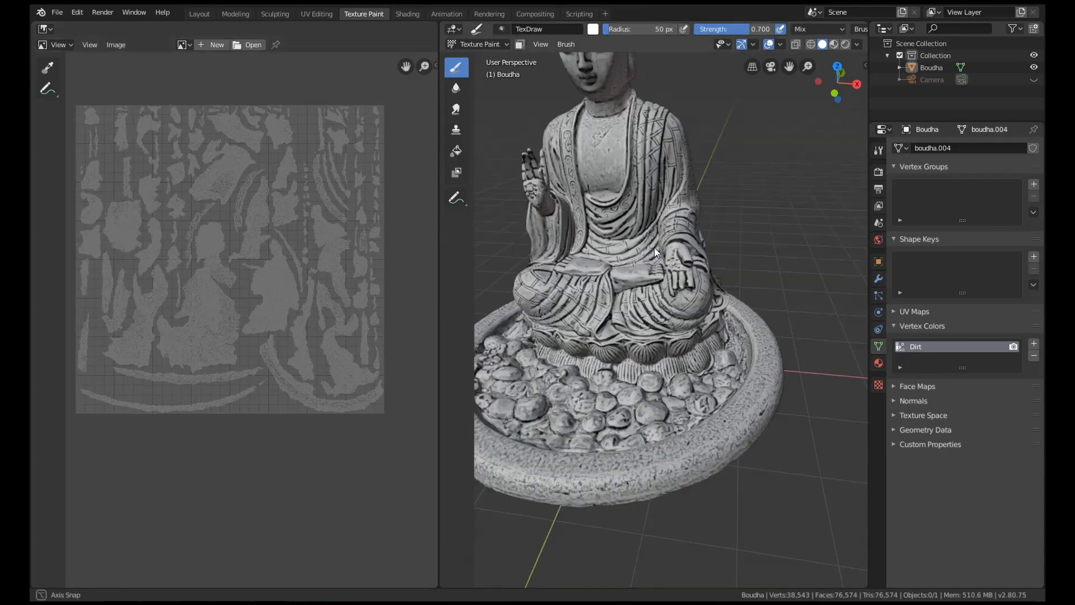
click(479, 44)
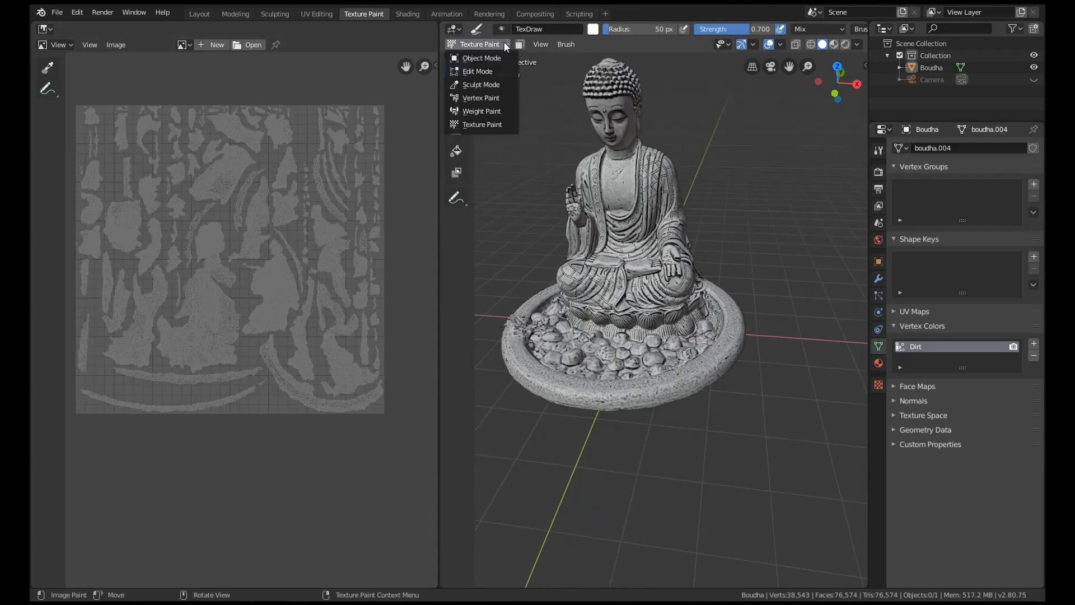
mouse_move(480, 98)
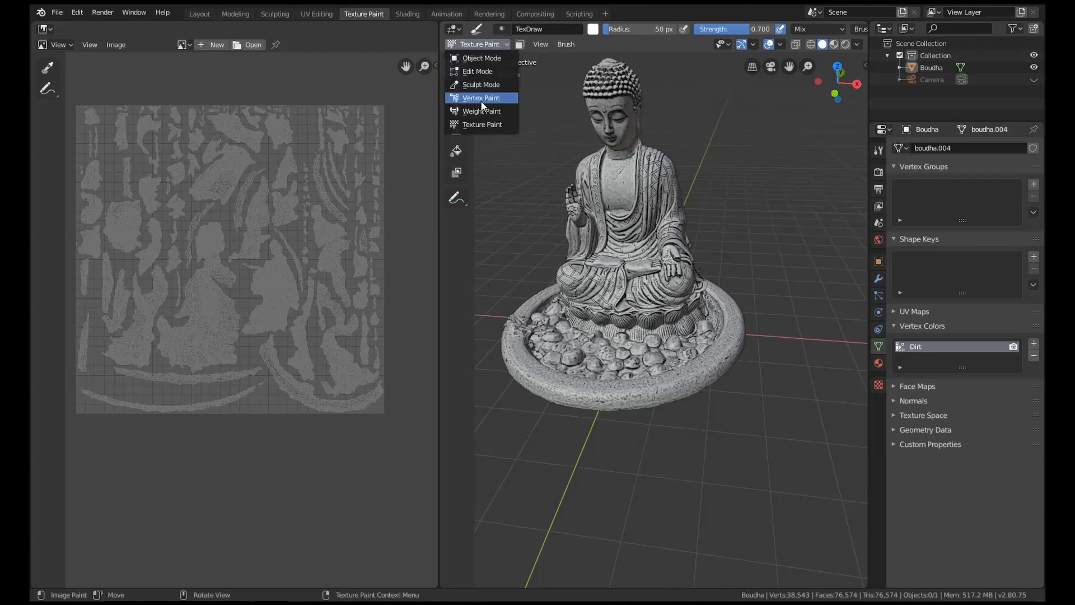
click(480, 97)
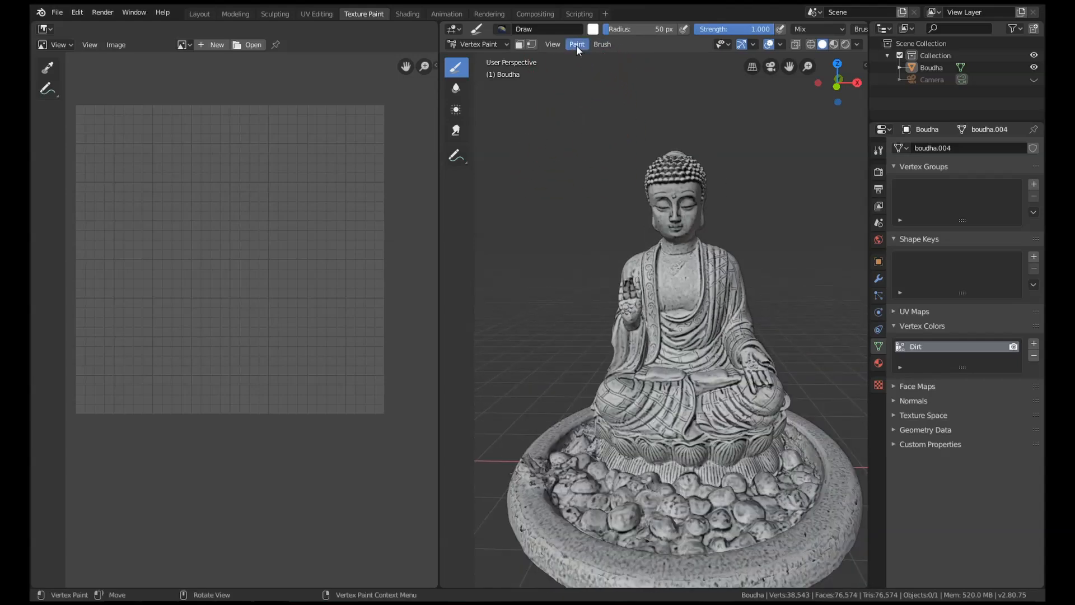
- Run Paint > Dirty Vertex Colors with Dirt Only enabled to bake cavity dirt into the Dirt layer
click(576, 44)
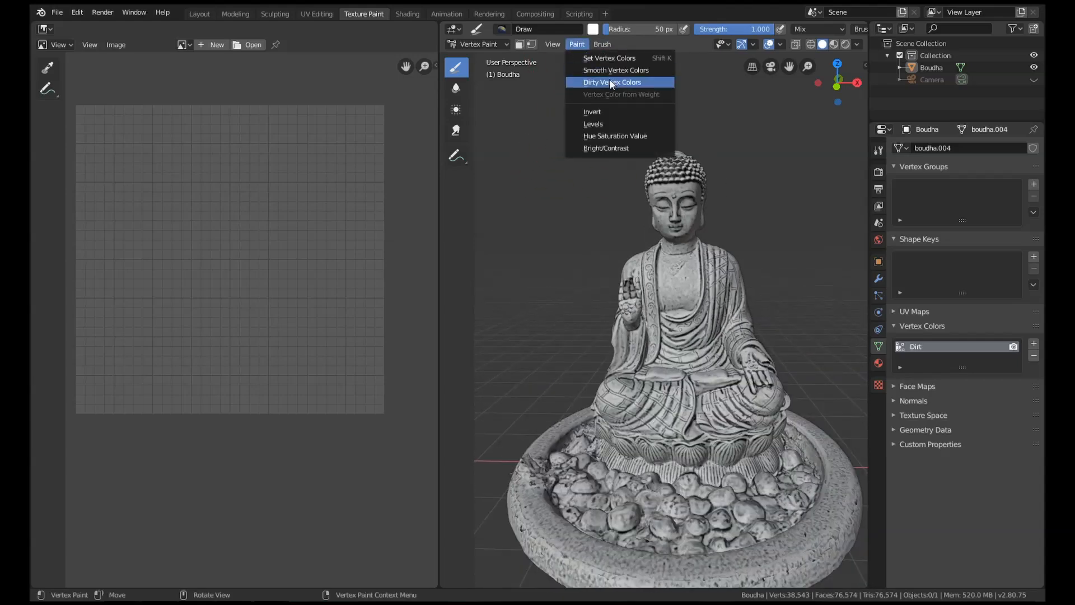
mouse_move(604, 81)
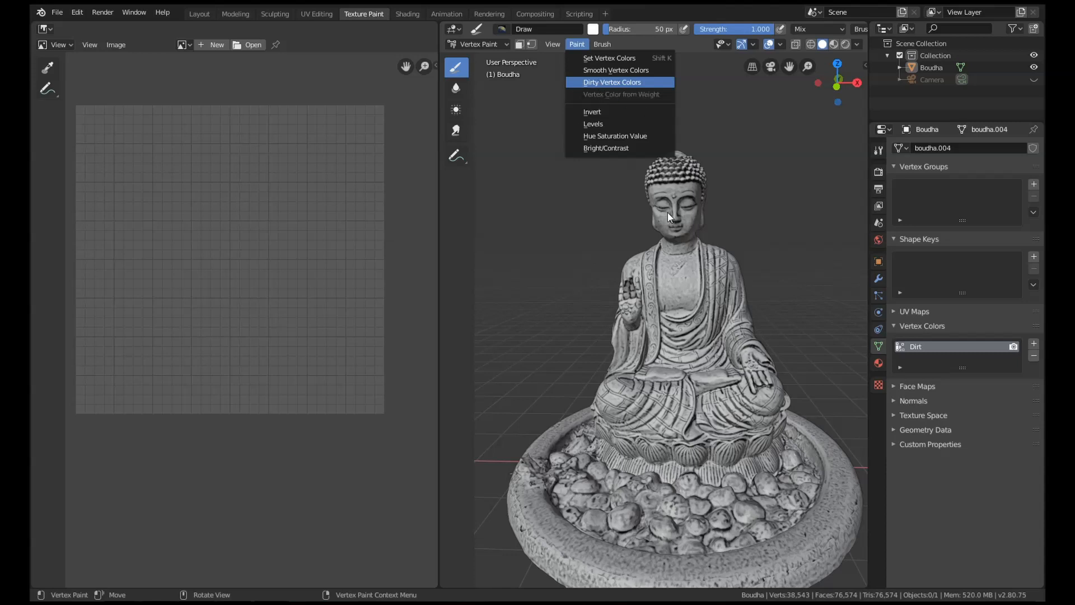
mouse_move(682, 309)
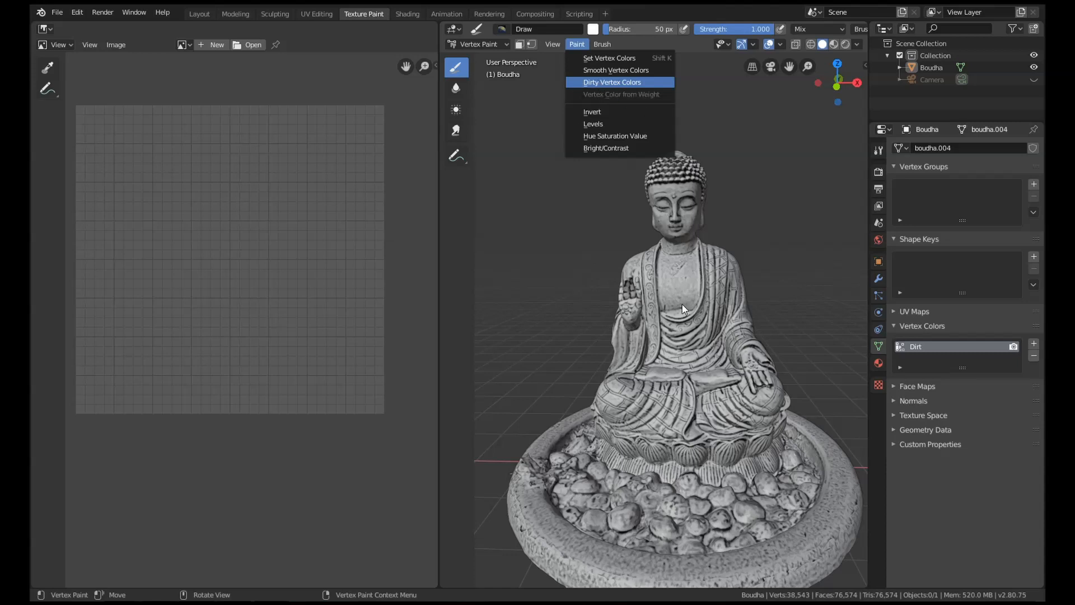
click(611, 82)
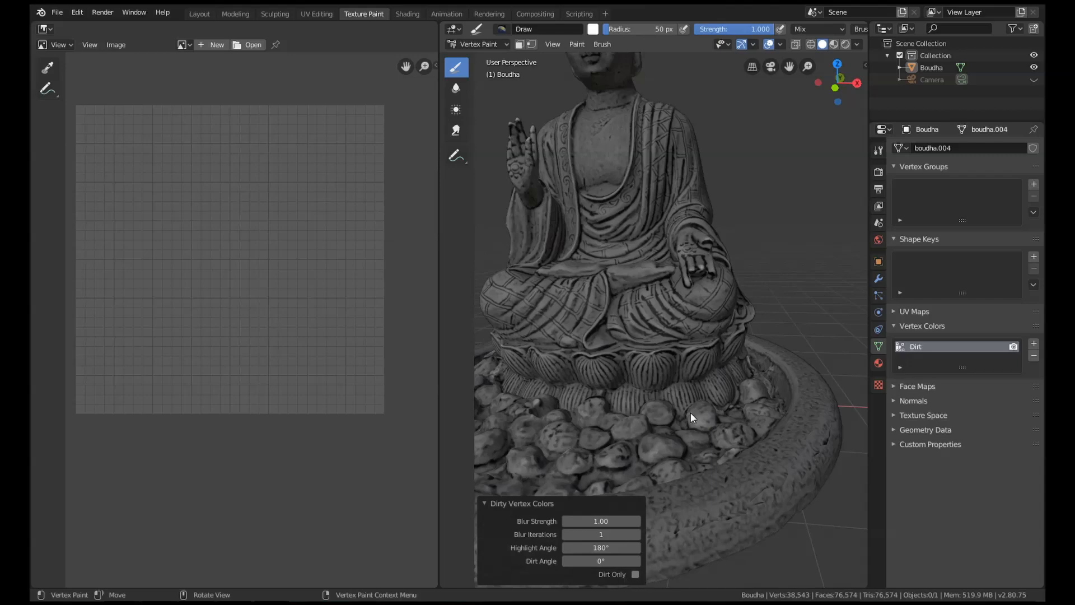
click(634, 574)
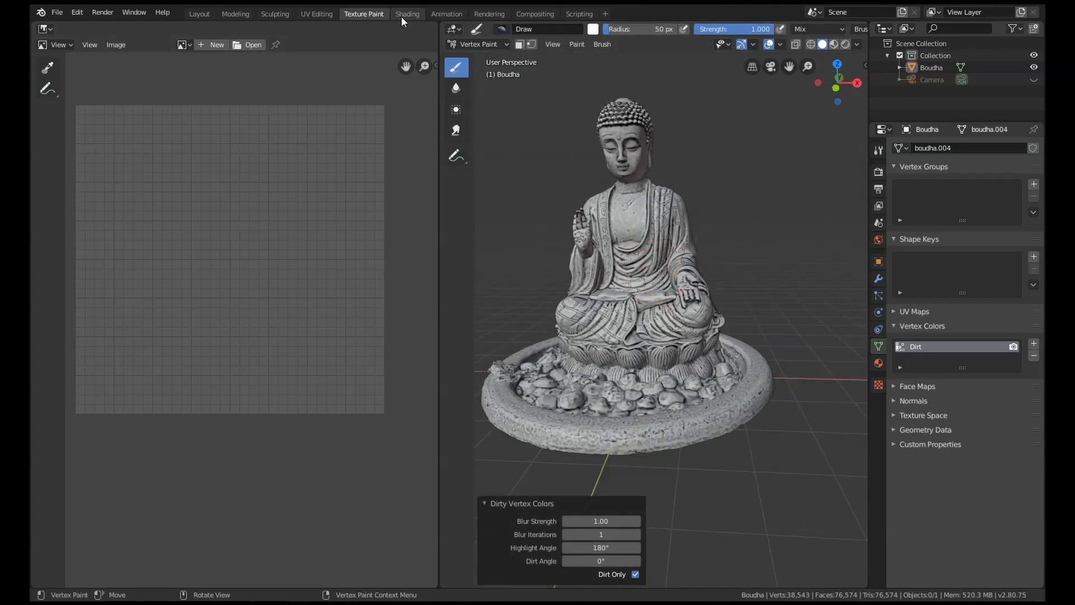
click(407, 13)
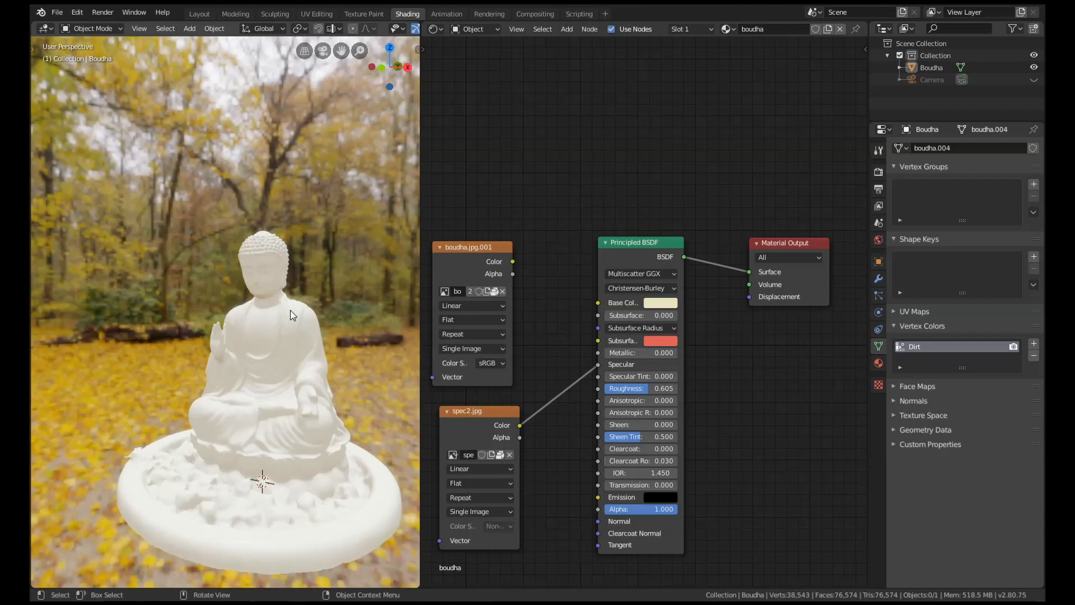
- Duplicate the Principled BSDF and search the node list for a Noise Texture to build the bump chain
scroll(down, 3)
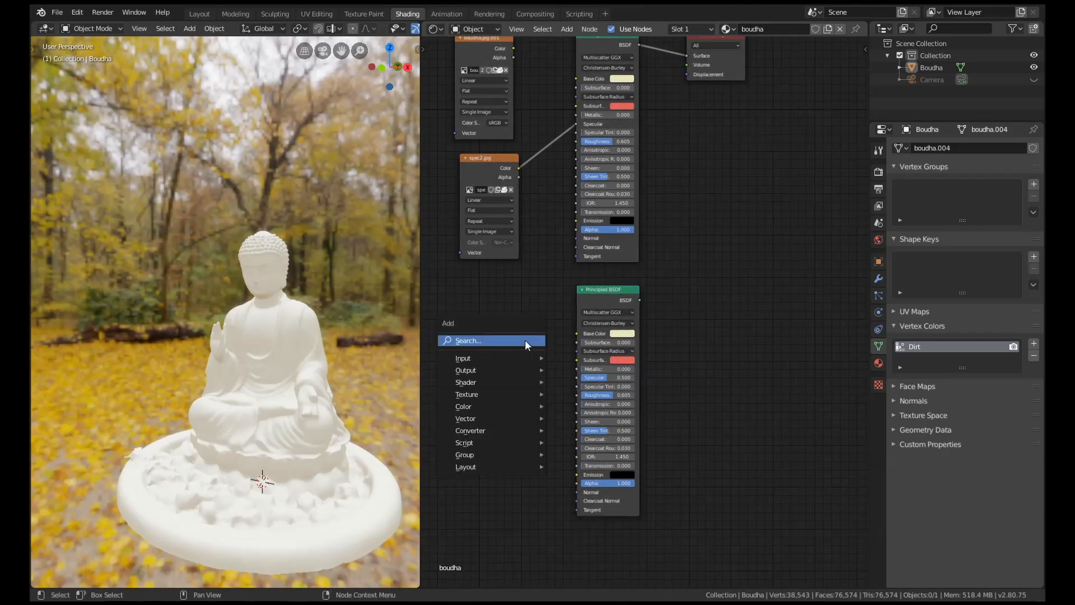
text(noise)
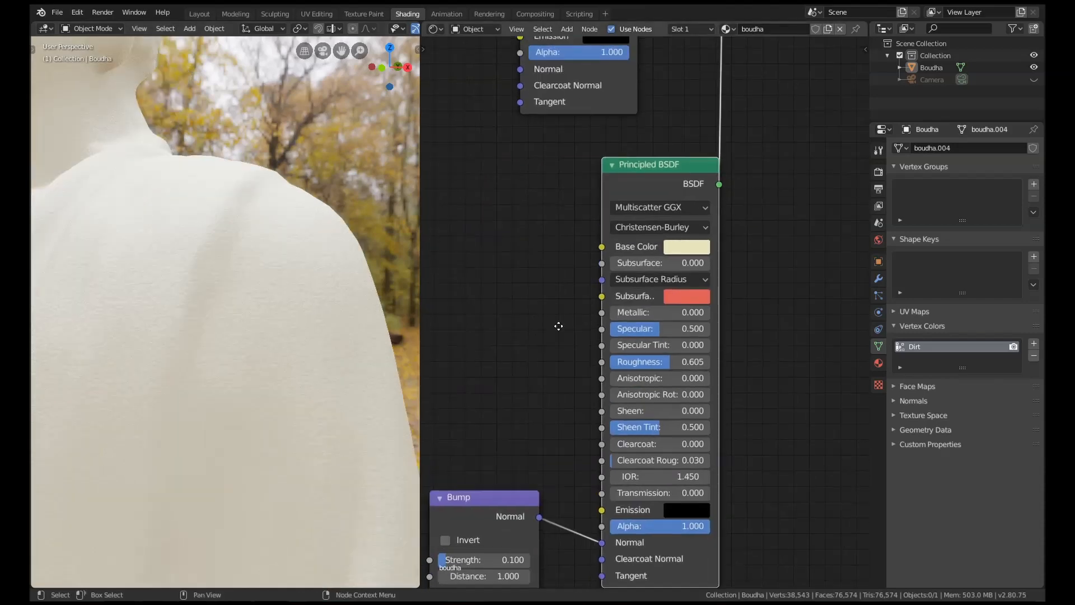
- Set the second Principled BSDF's Base Color to a dark brown
click(686, 247)
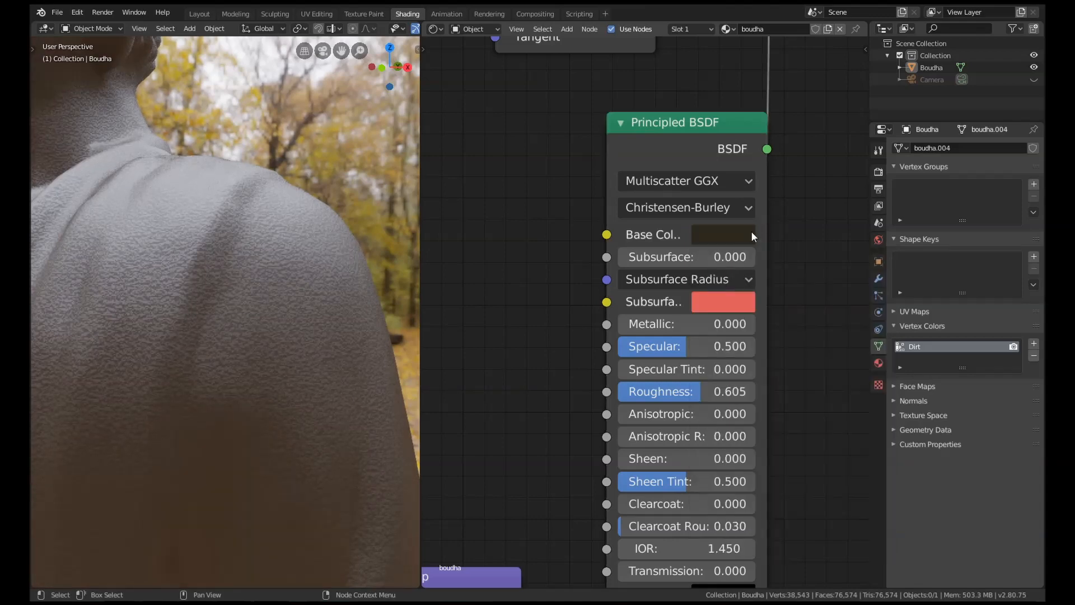
click(720, 234)
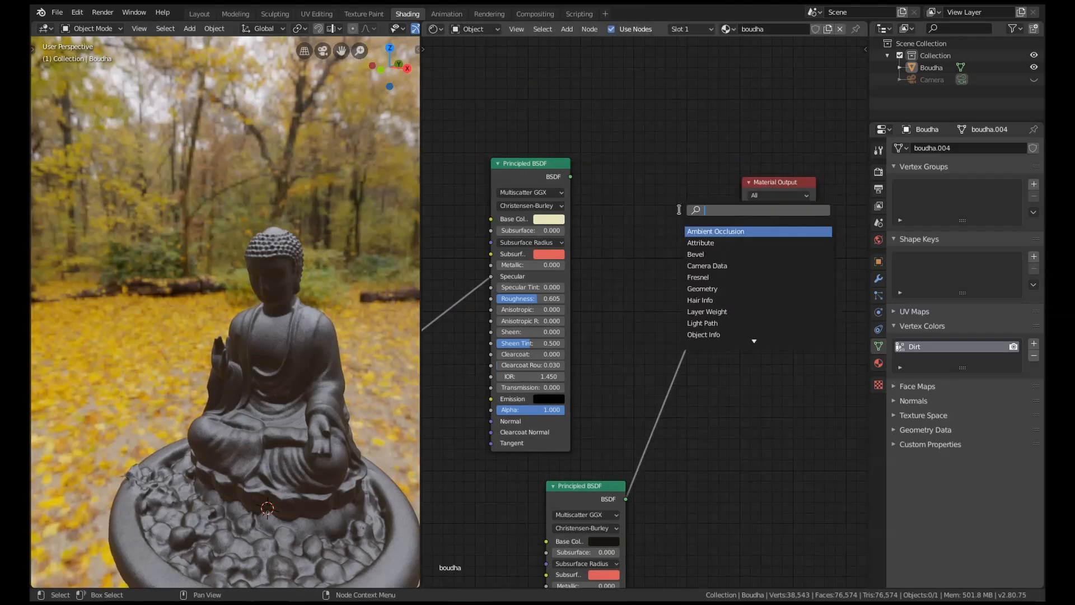
- Add a Mix Shader node and wire both Principled BSDFs into its shader inputs
text(mix)
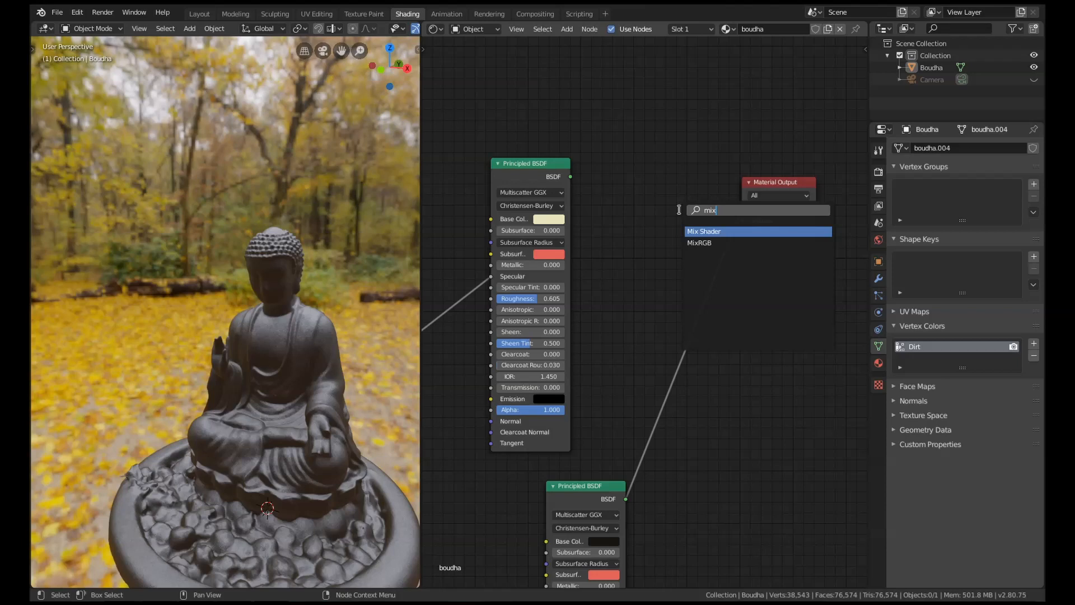
click(704, 231)
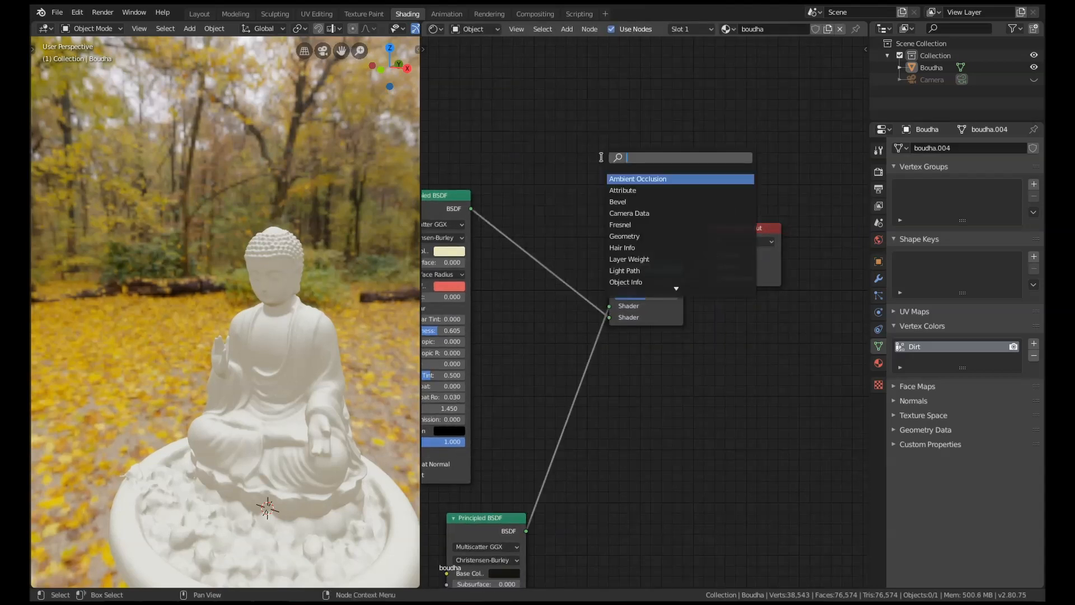
- Add an Attribute node named Dirt and connect its Fac to the Mix Shader factor
text(a)
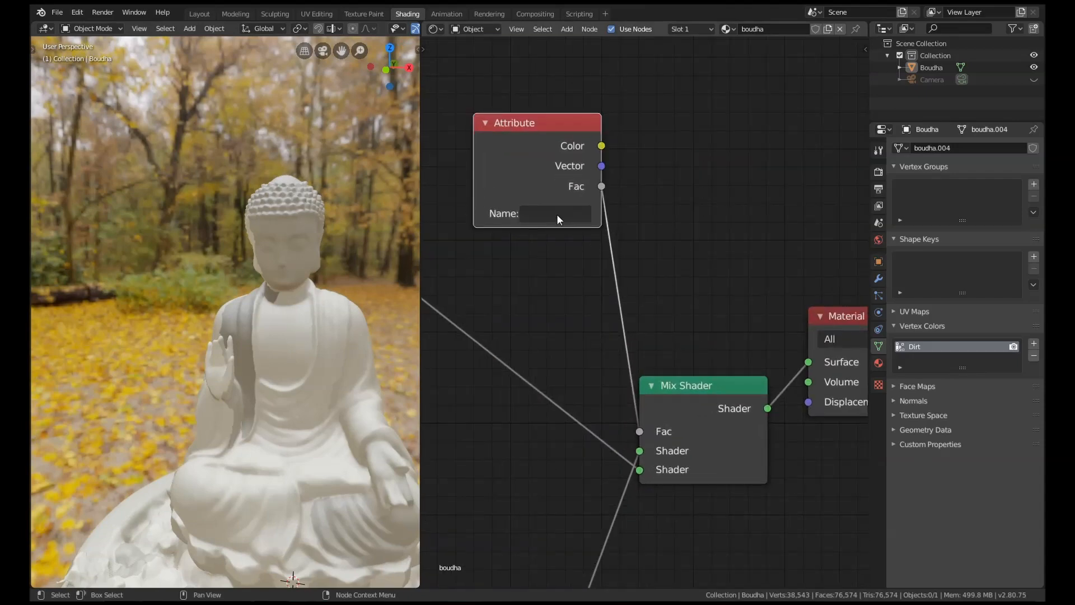
mouse_move(539, 219)
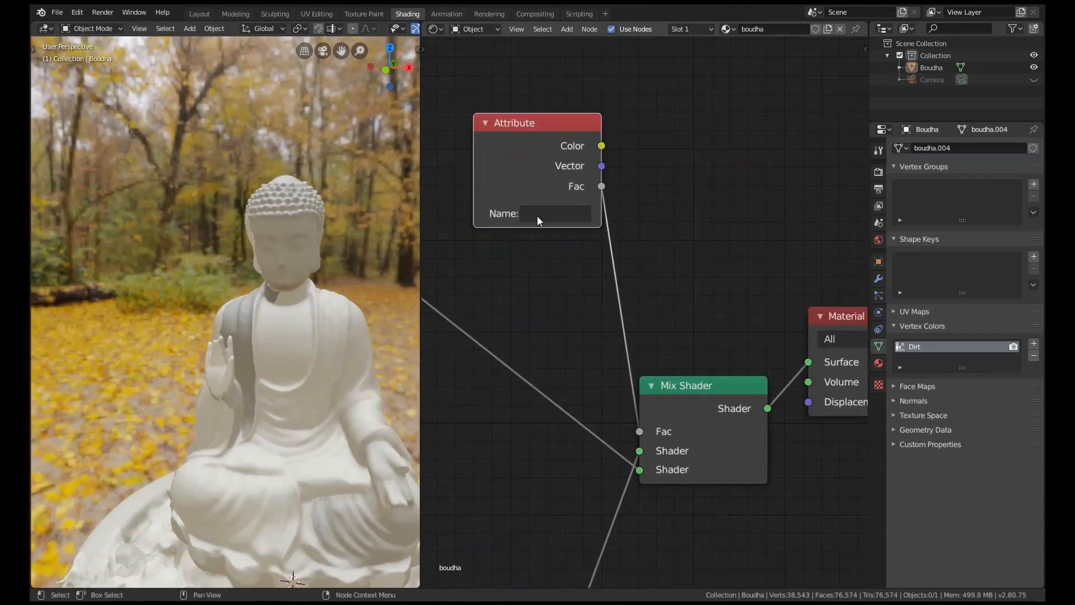
click(555, 213)
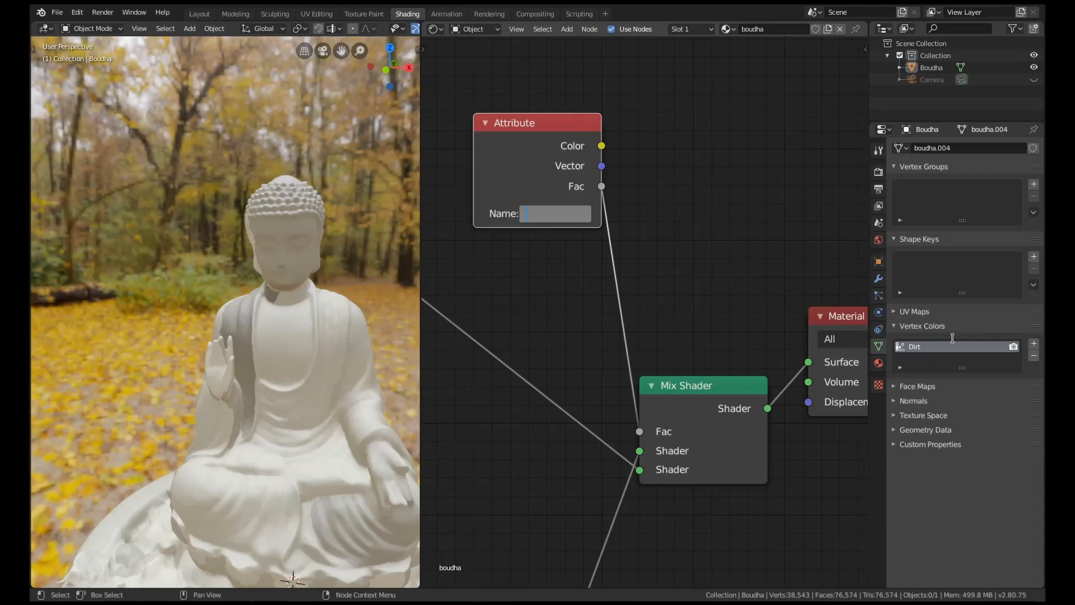
text(D)
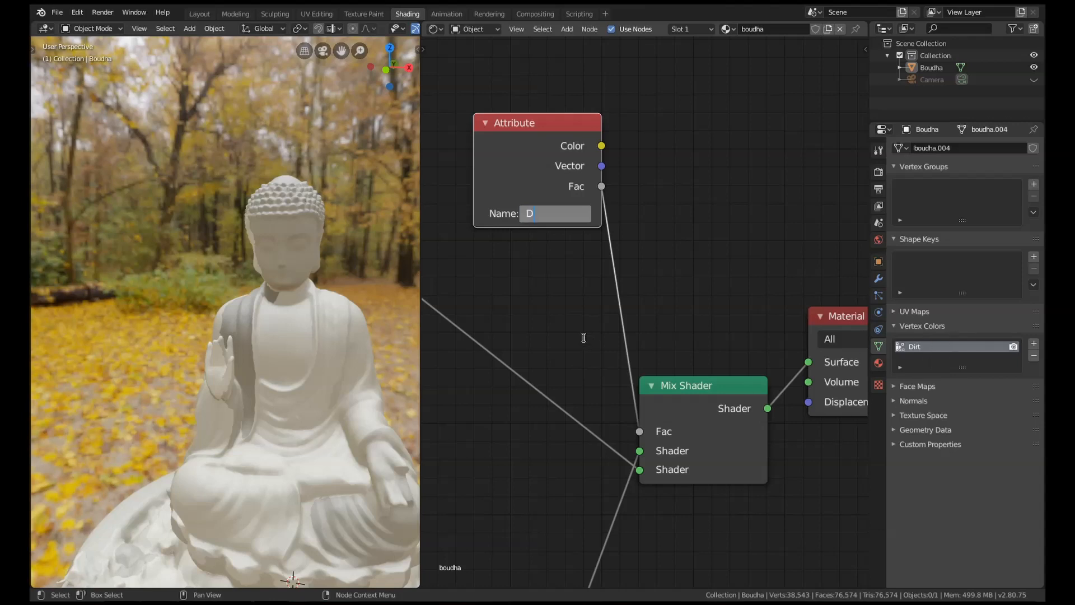
text(Dirt)
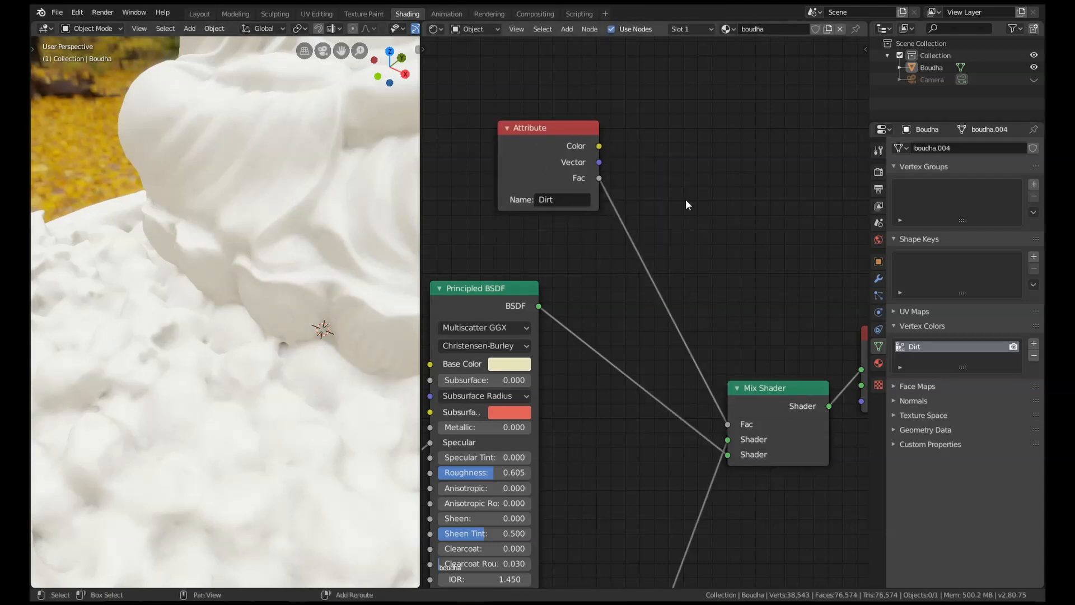
- Search the node list for 'layer' then 'ramp' to locate the ColorRamp node
text(layer)
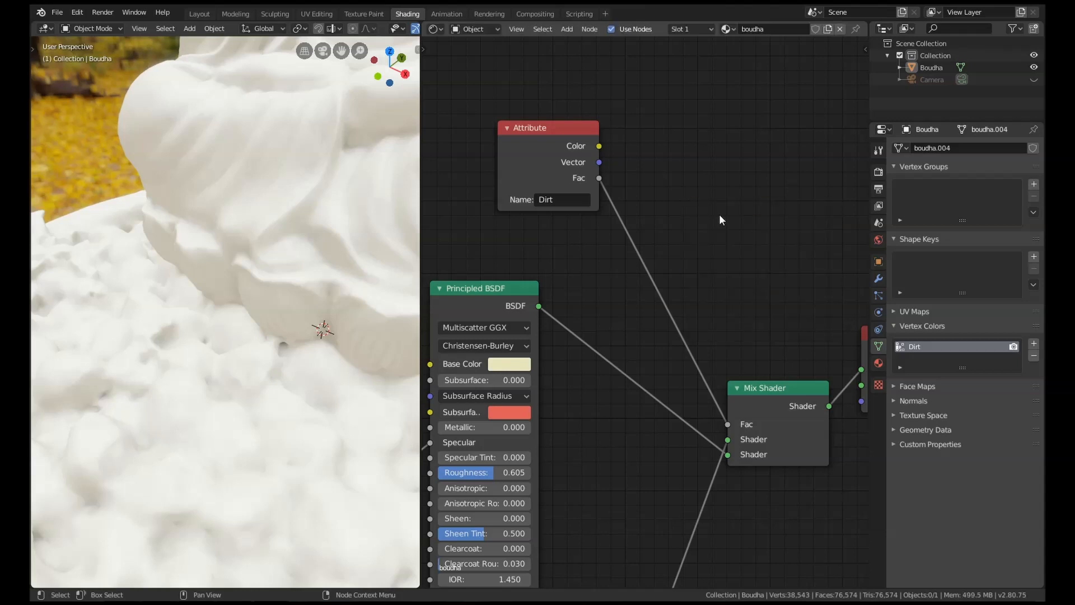
text(ramp)
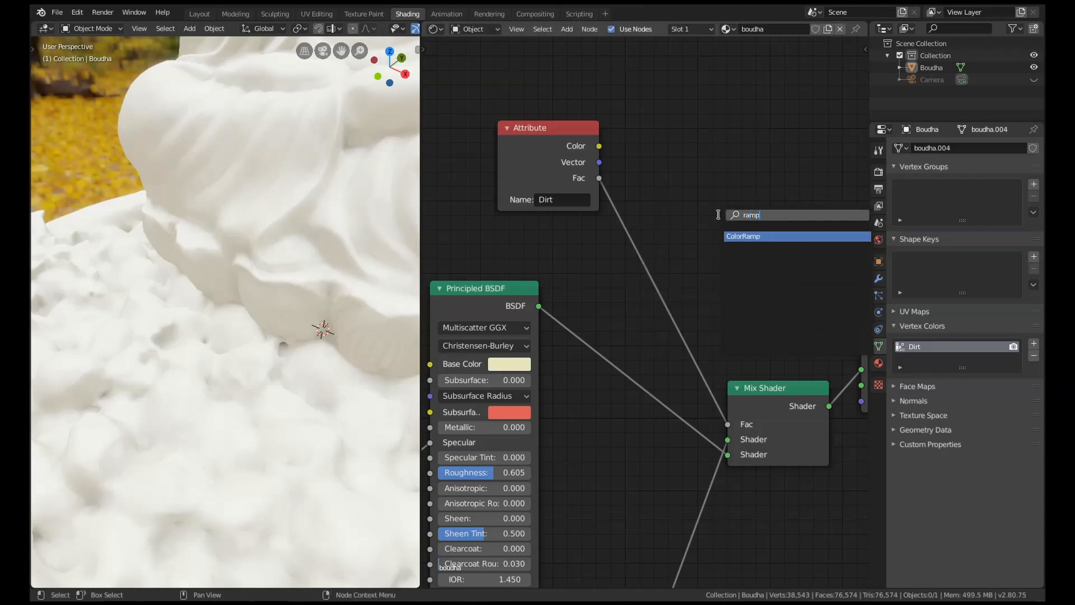